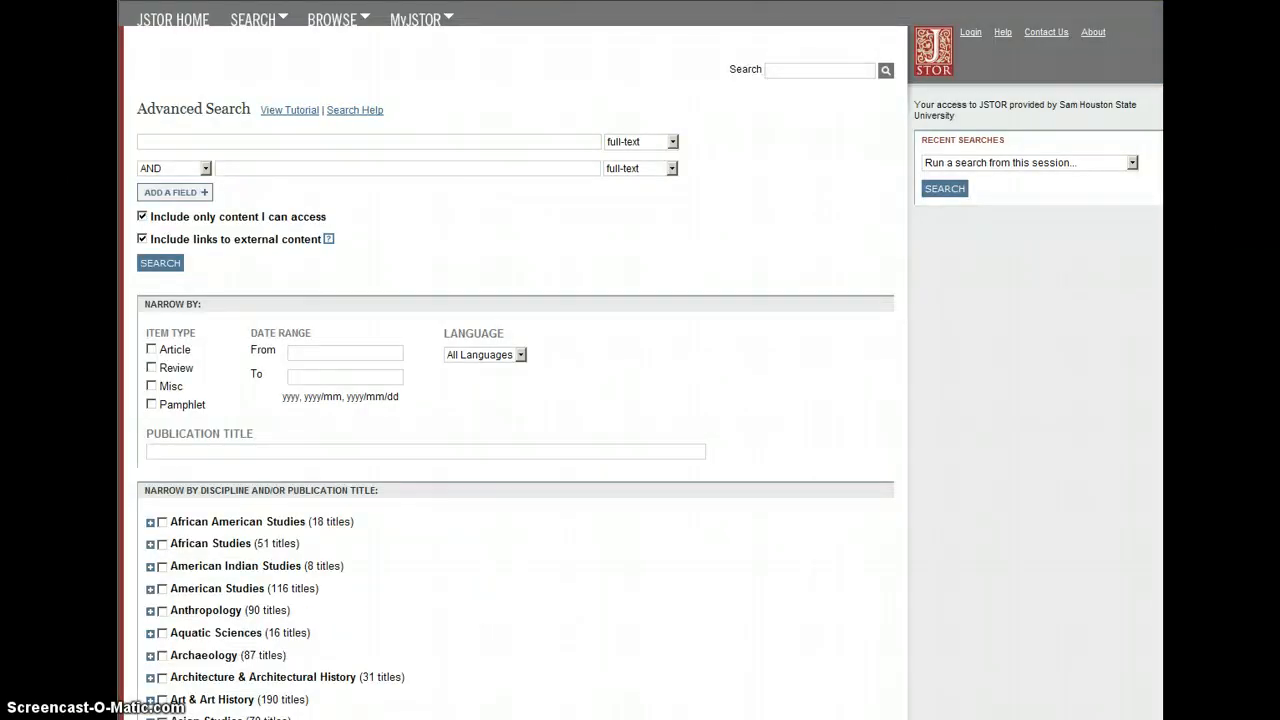
mouse_move(620, 28)
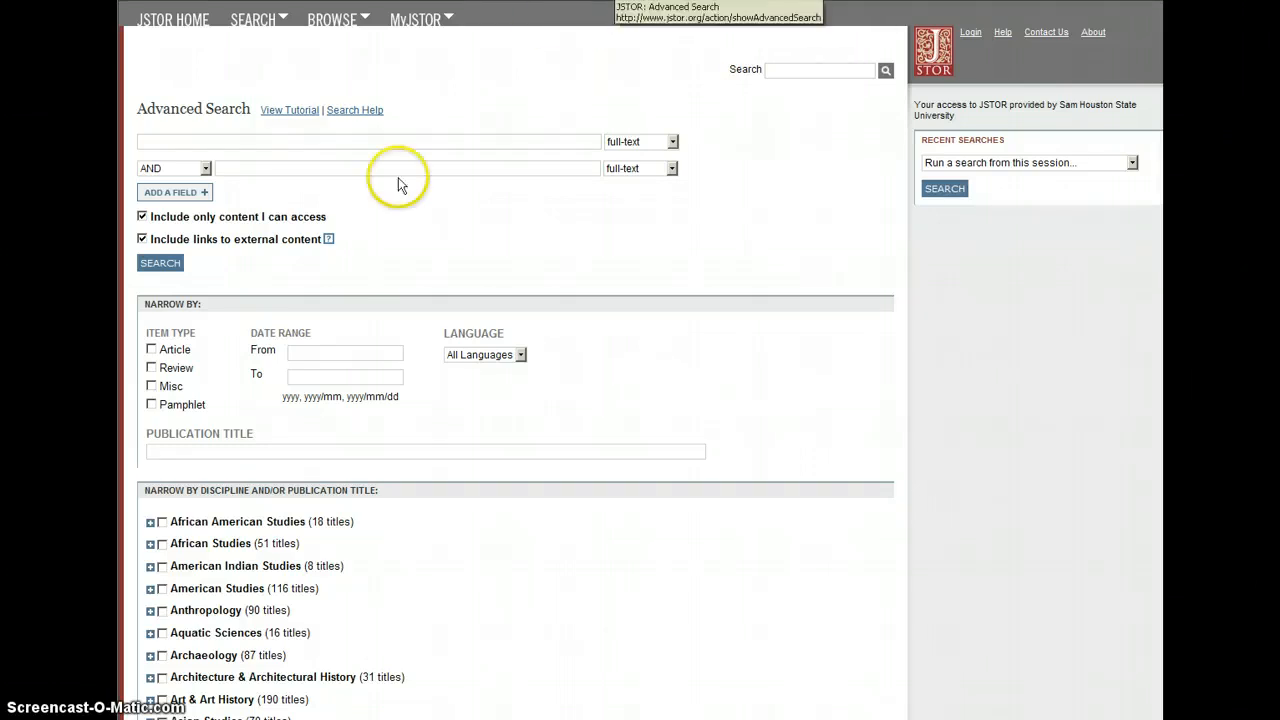
mouse_move(348, 238)
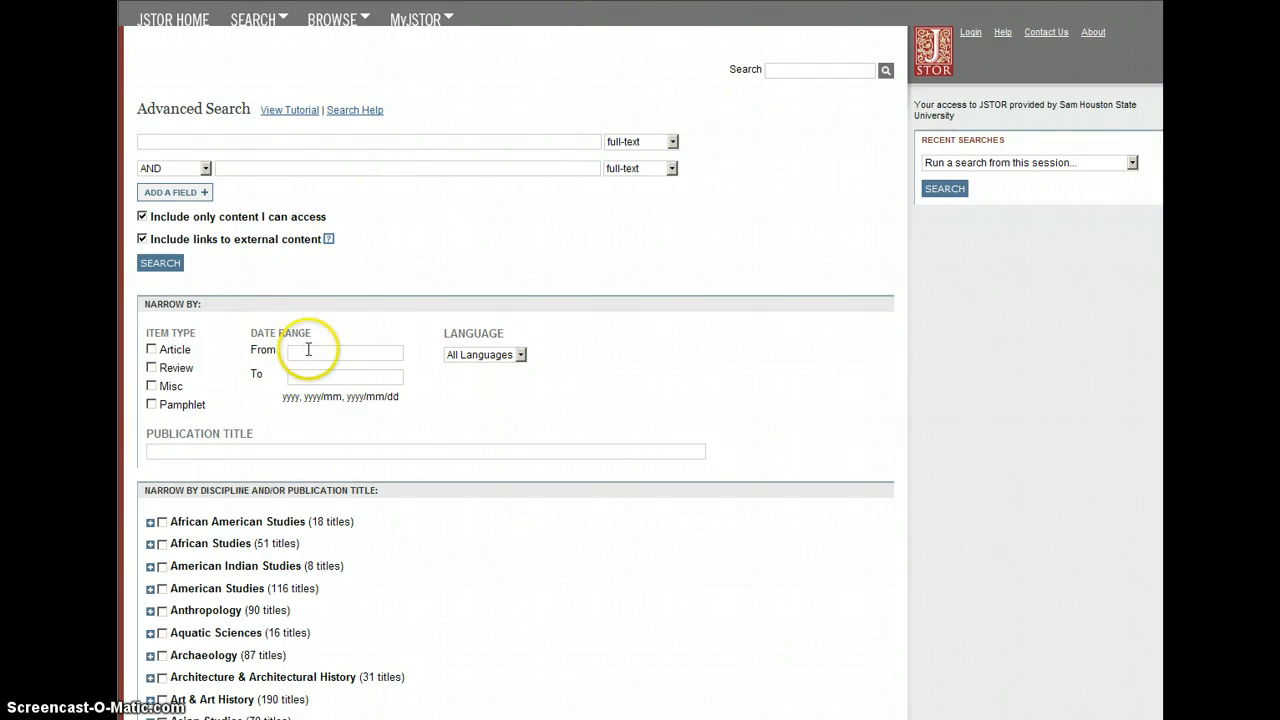
Set JSTOR's Date Range from 1990 to 2012
left_click(345, 351)
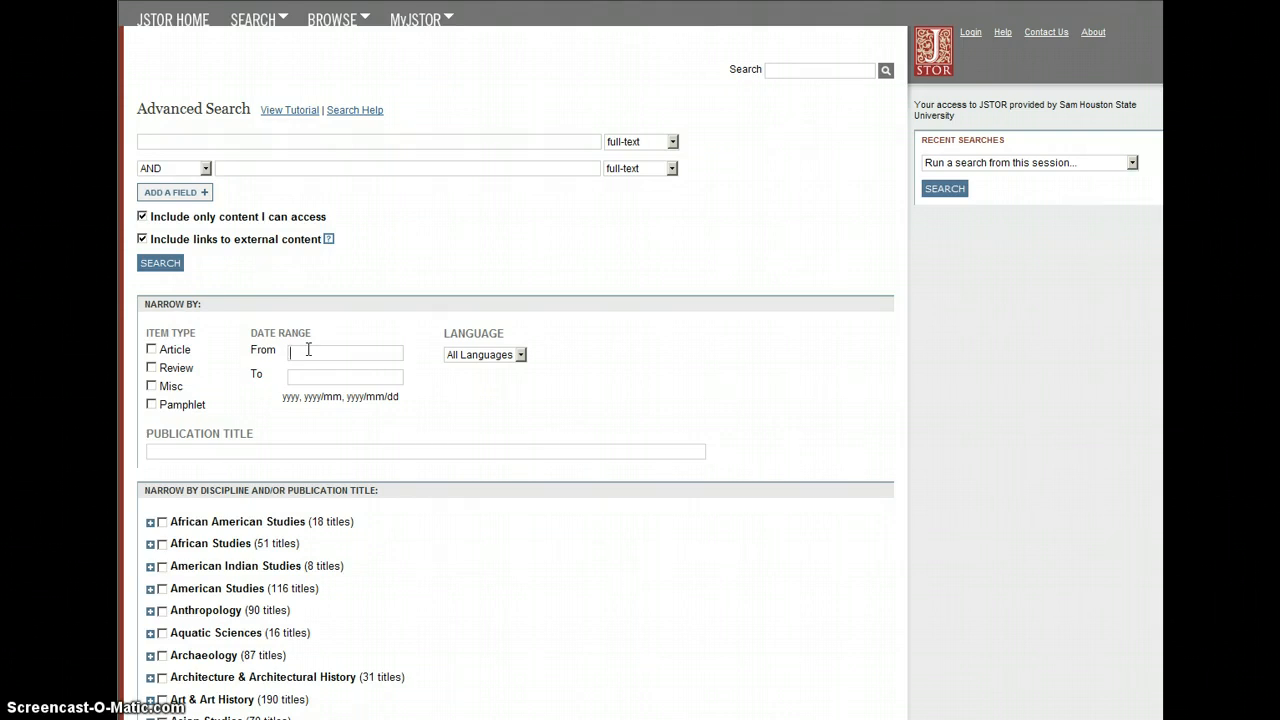
type("19")
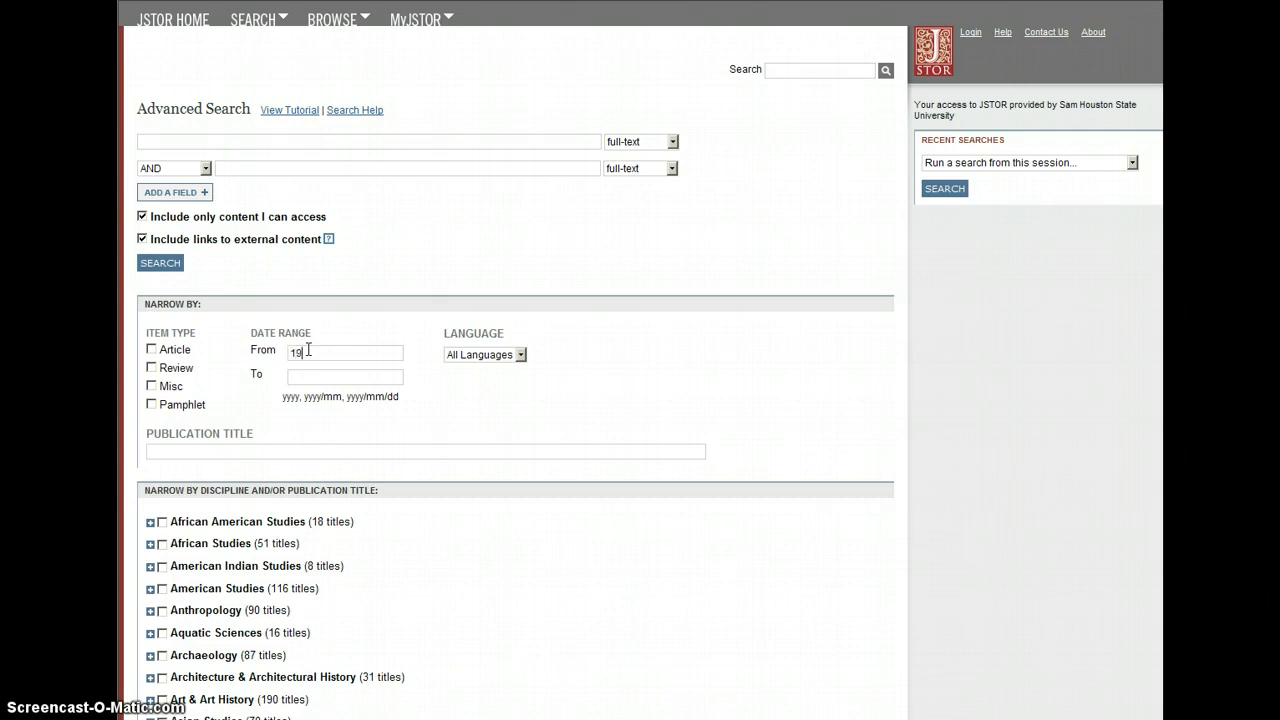
type("2012")
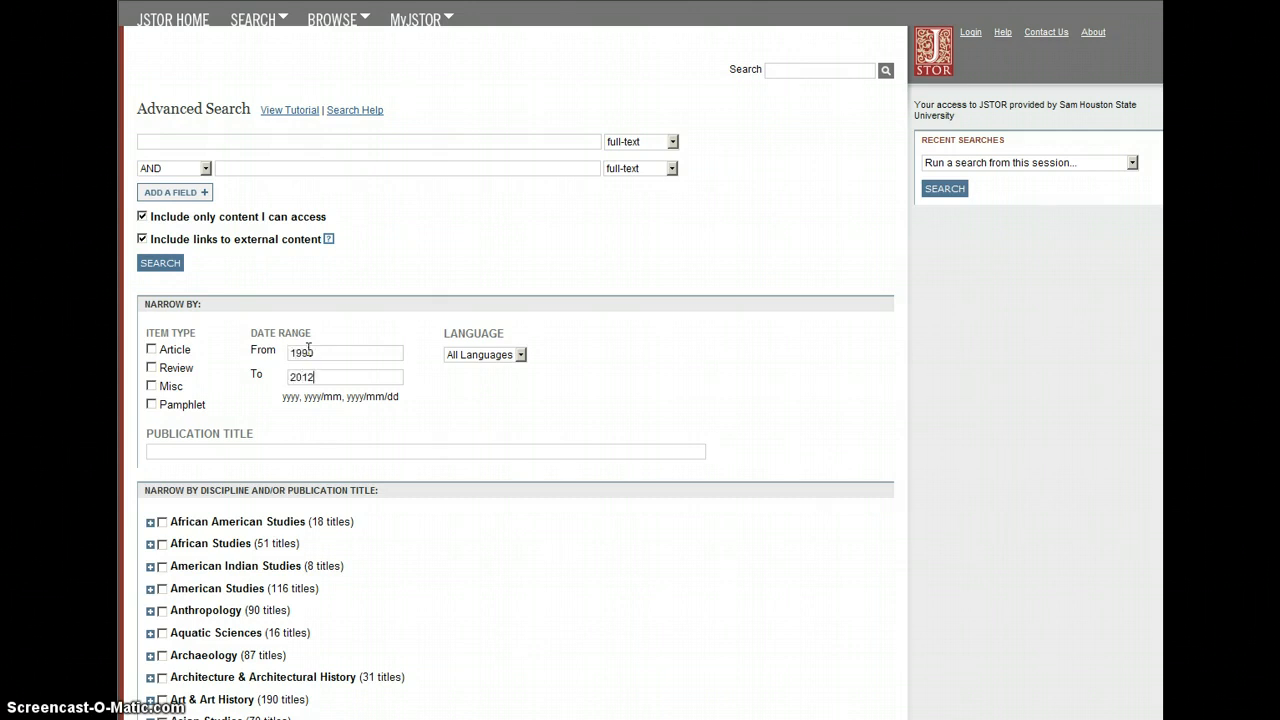
type("1990")
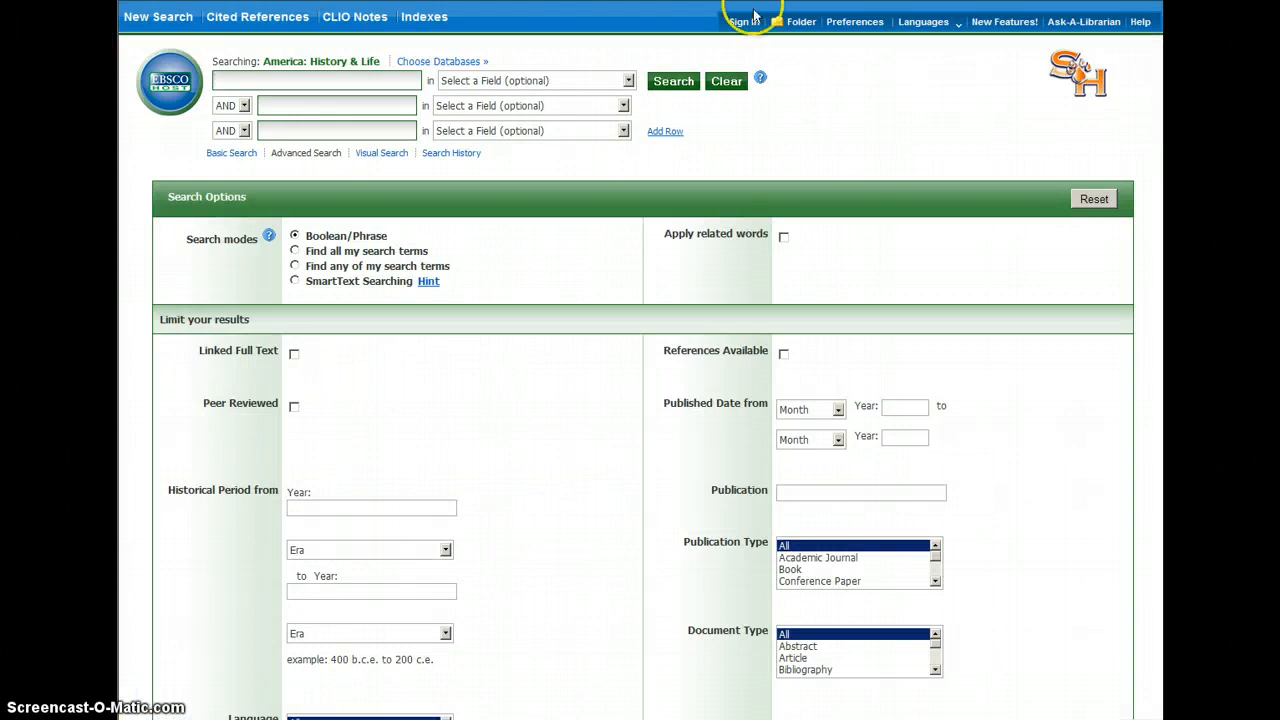
mouse_move(1137, 162)
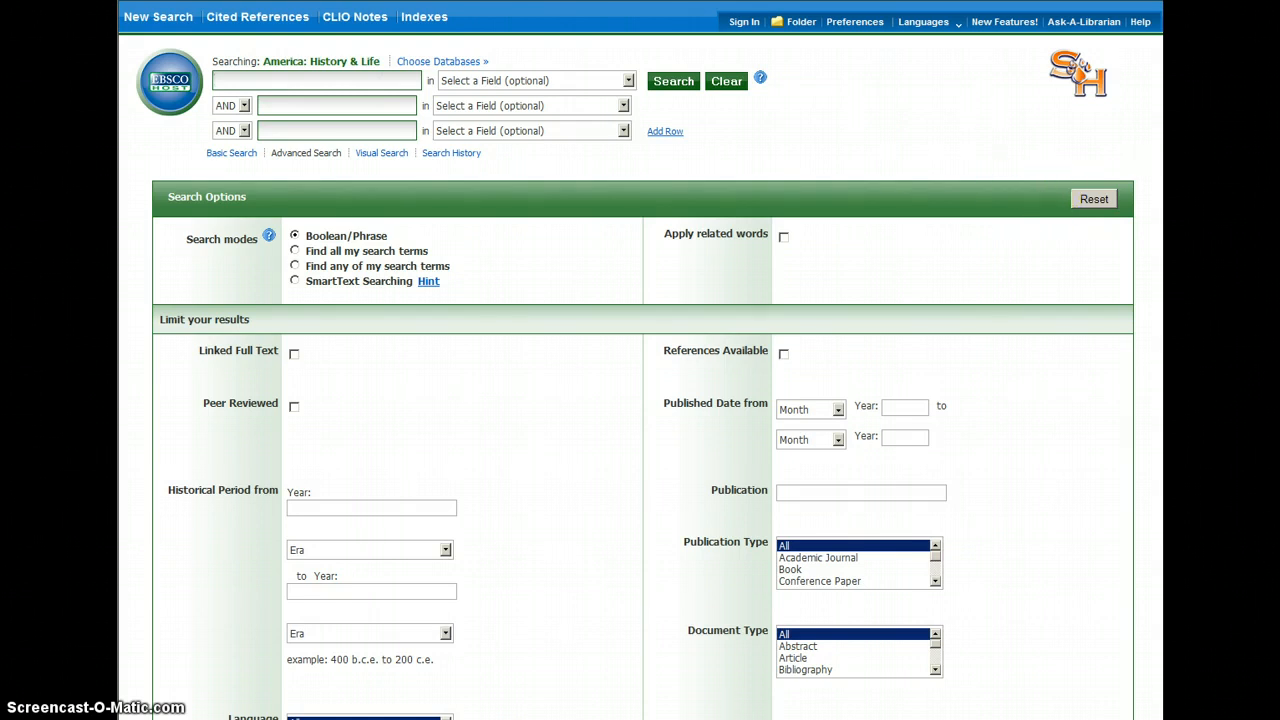
Set the Historical Period start year's era to c.e. (AD) for 1861–1865
scroll("down", 3)
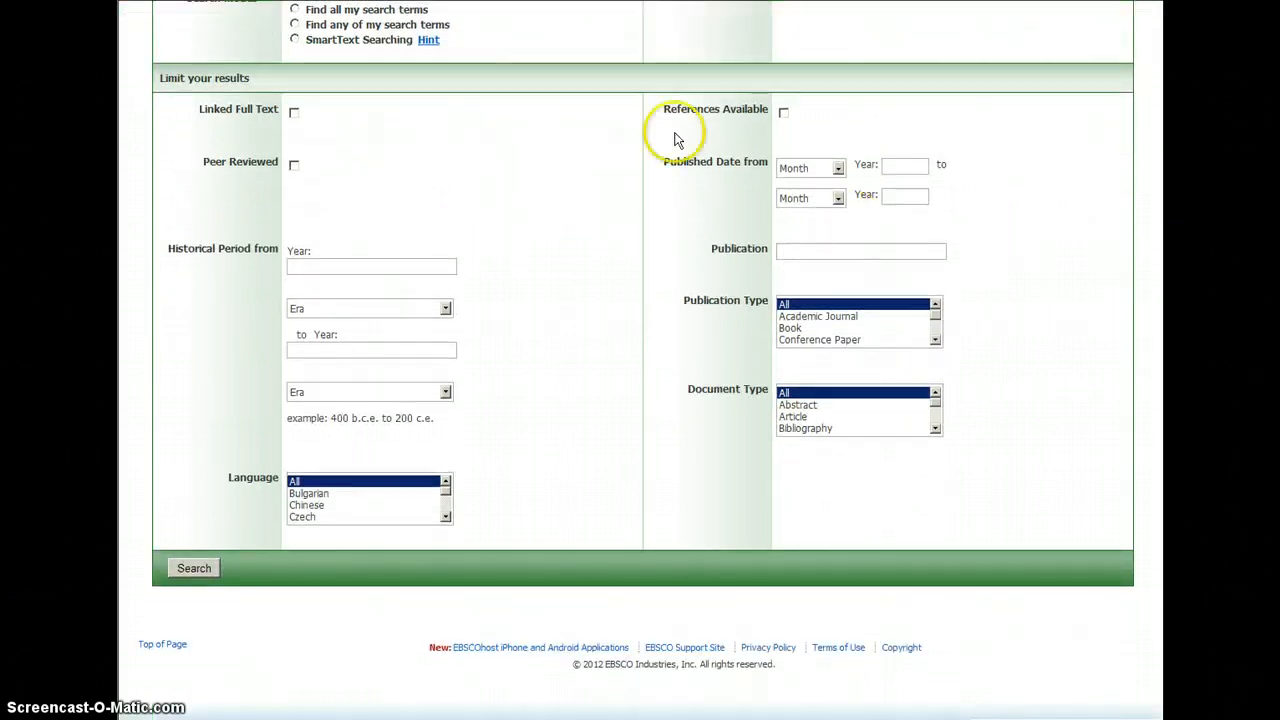
mouse_move(313, 308)
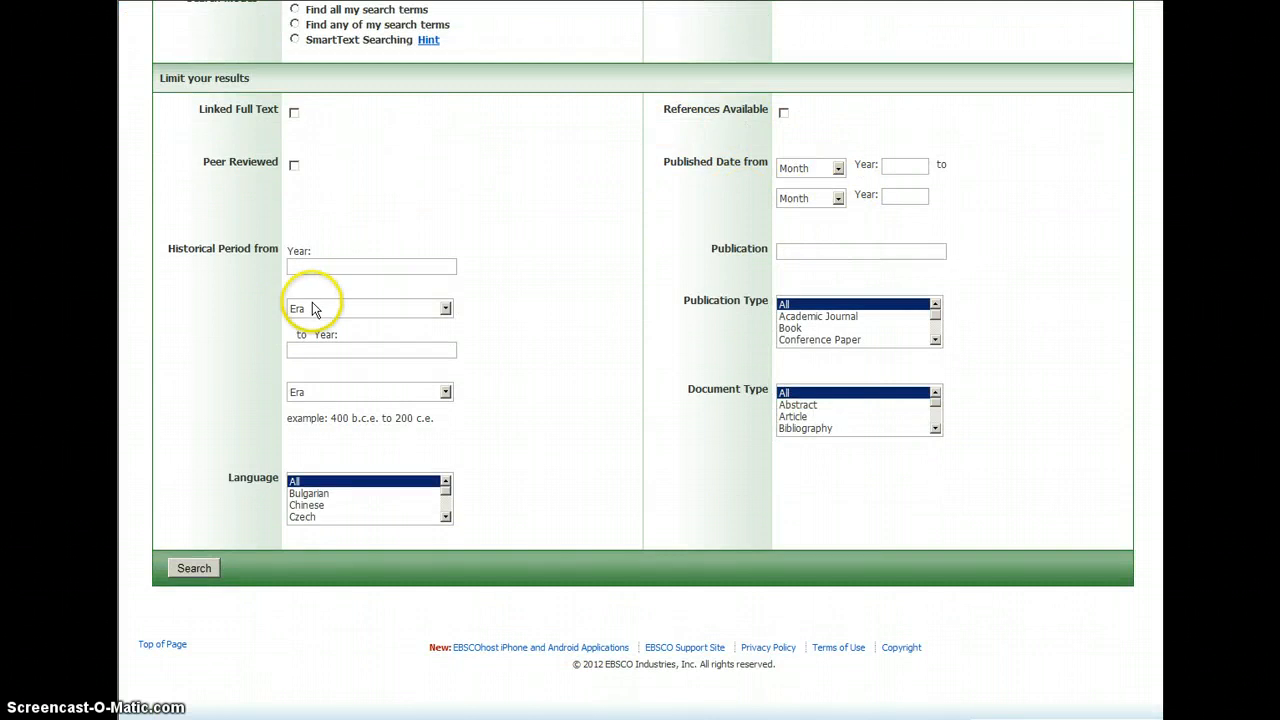
mouse_move(258, 264)
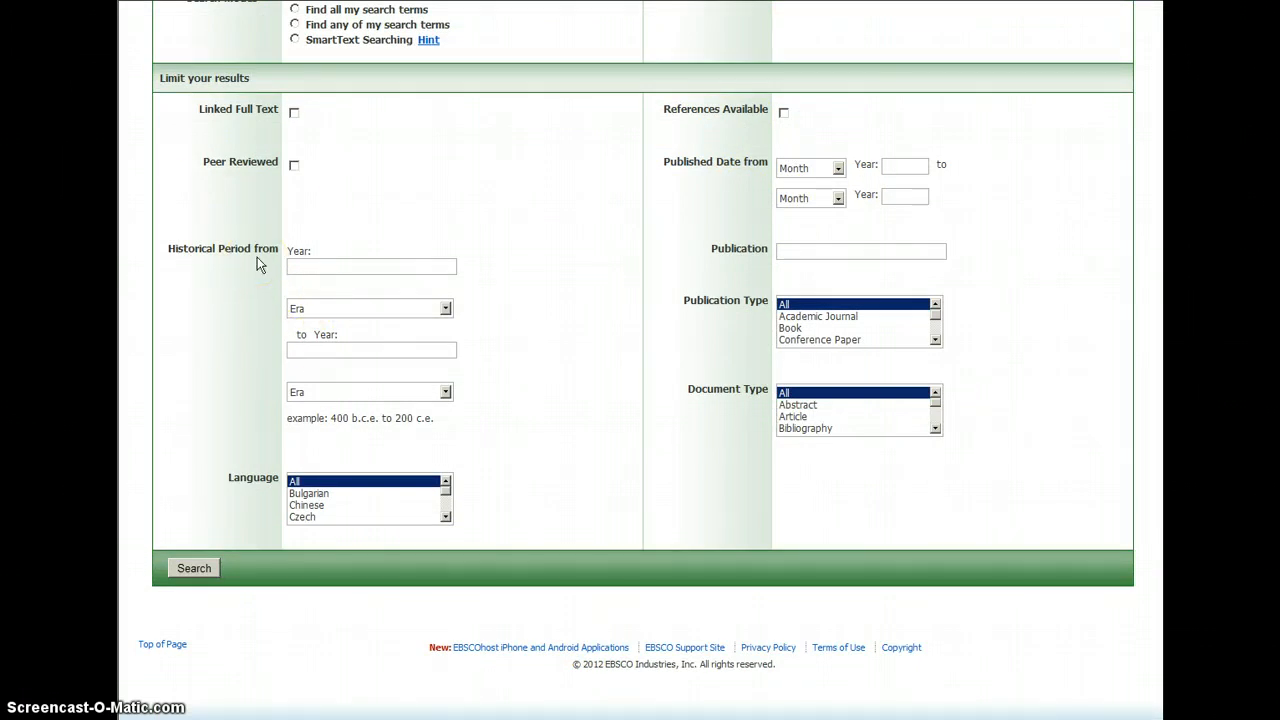
left_click(371, 266)
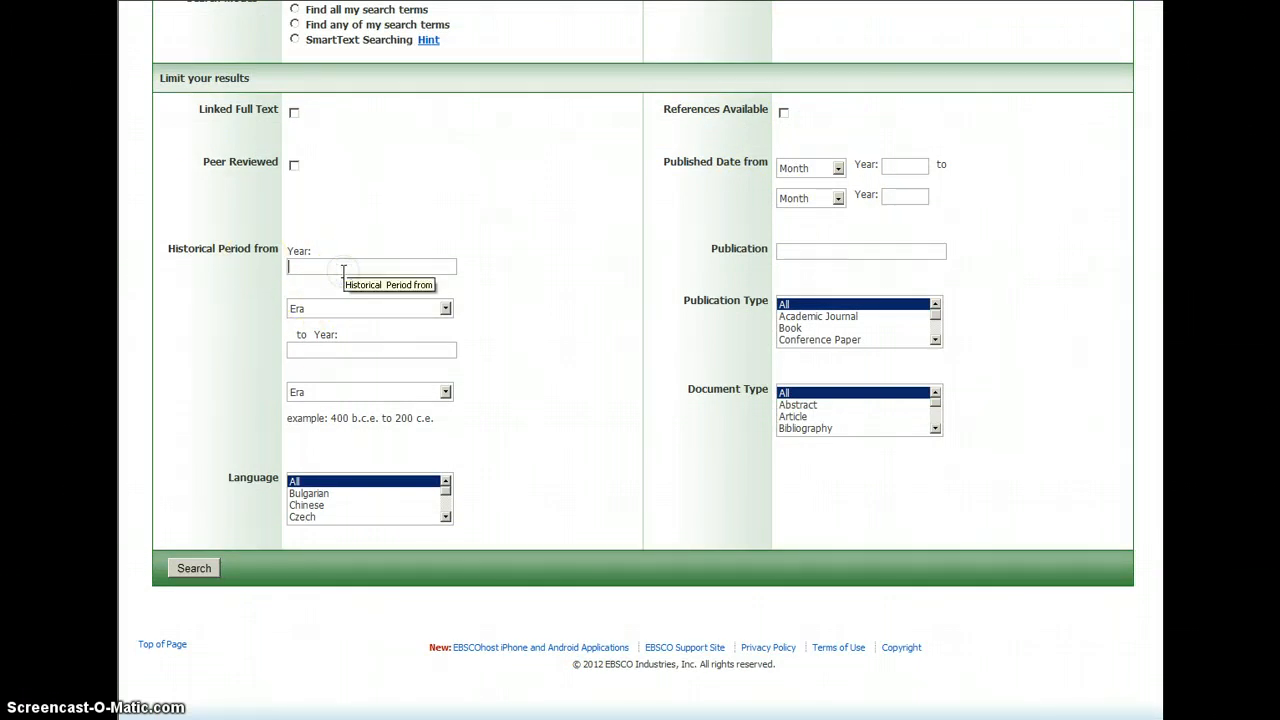
left_click(369, 307)
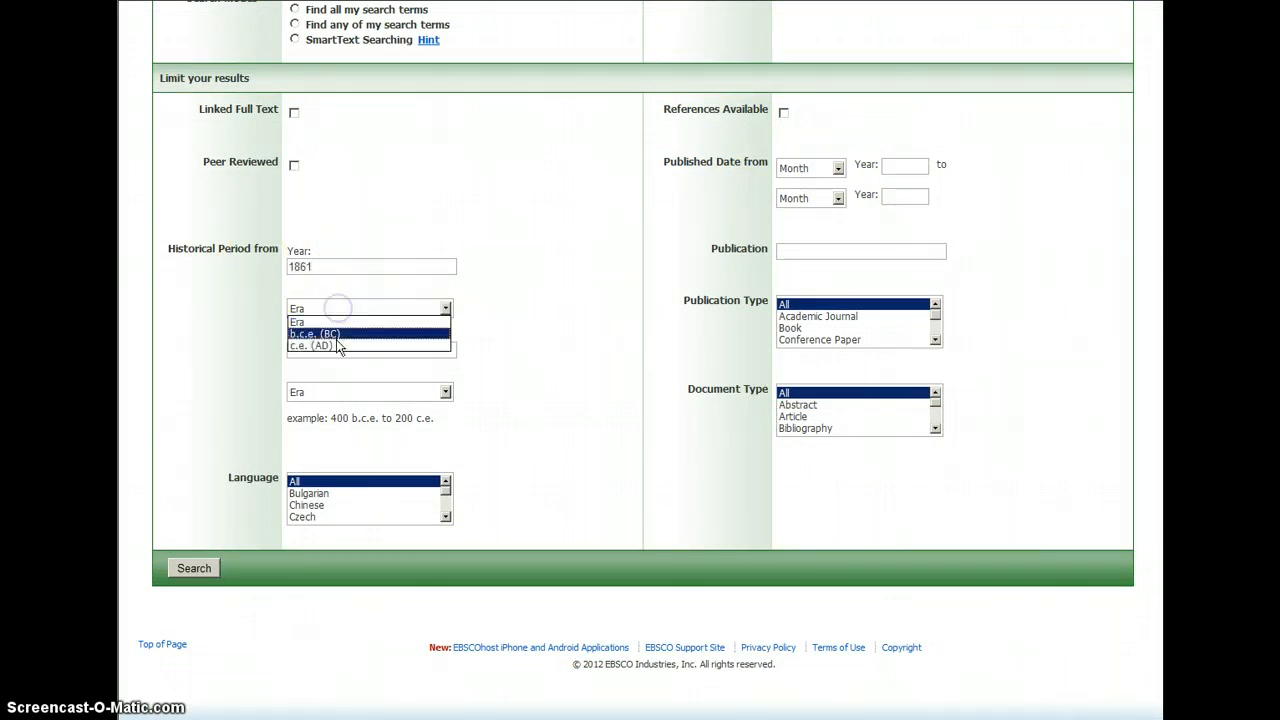
left_click(310, 345)
type("1865")
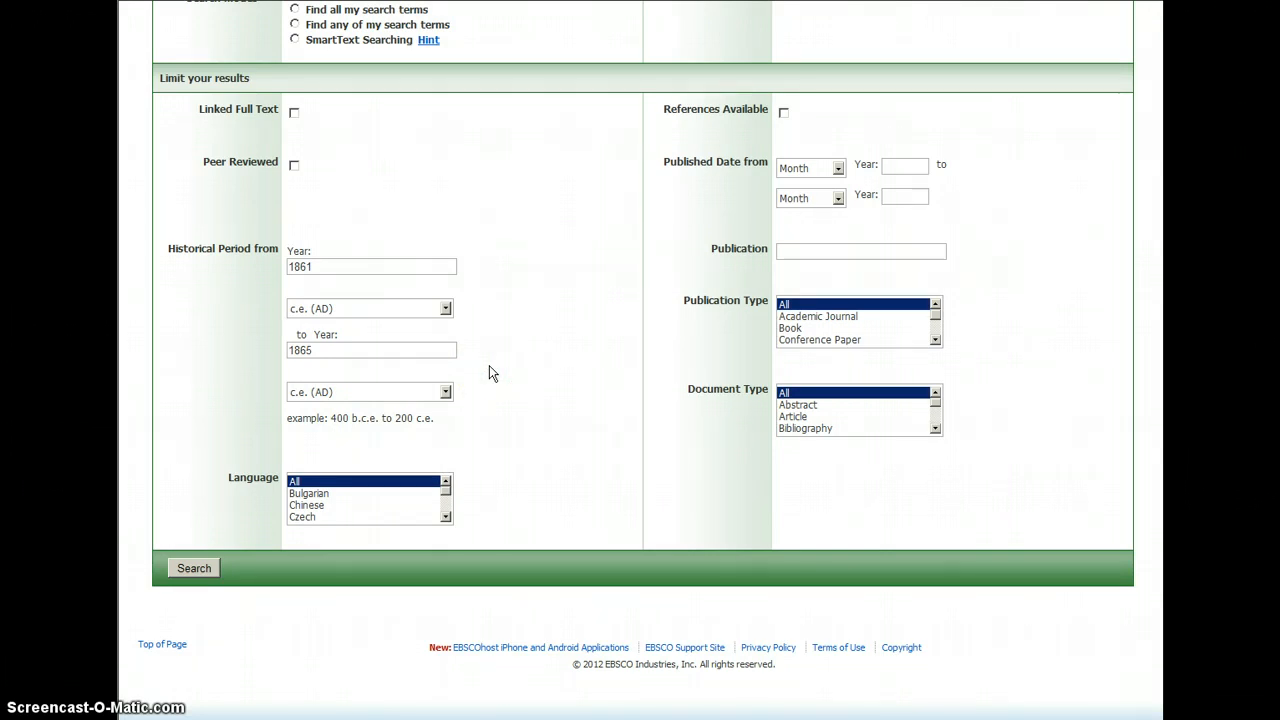
mouse_move(367, 258)
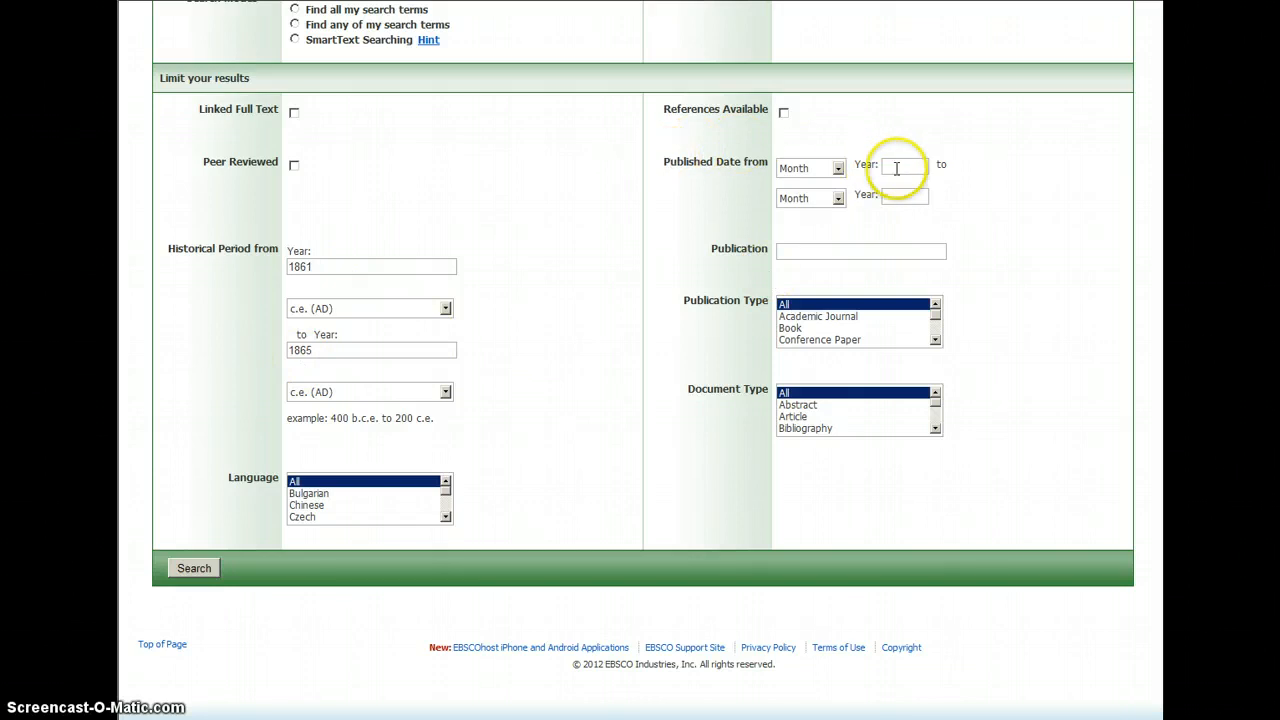
Enter 2000 as the Published Date start year and begin the ending year
type("2000")
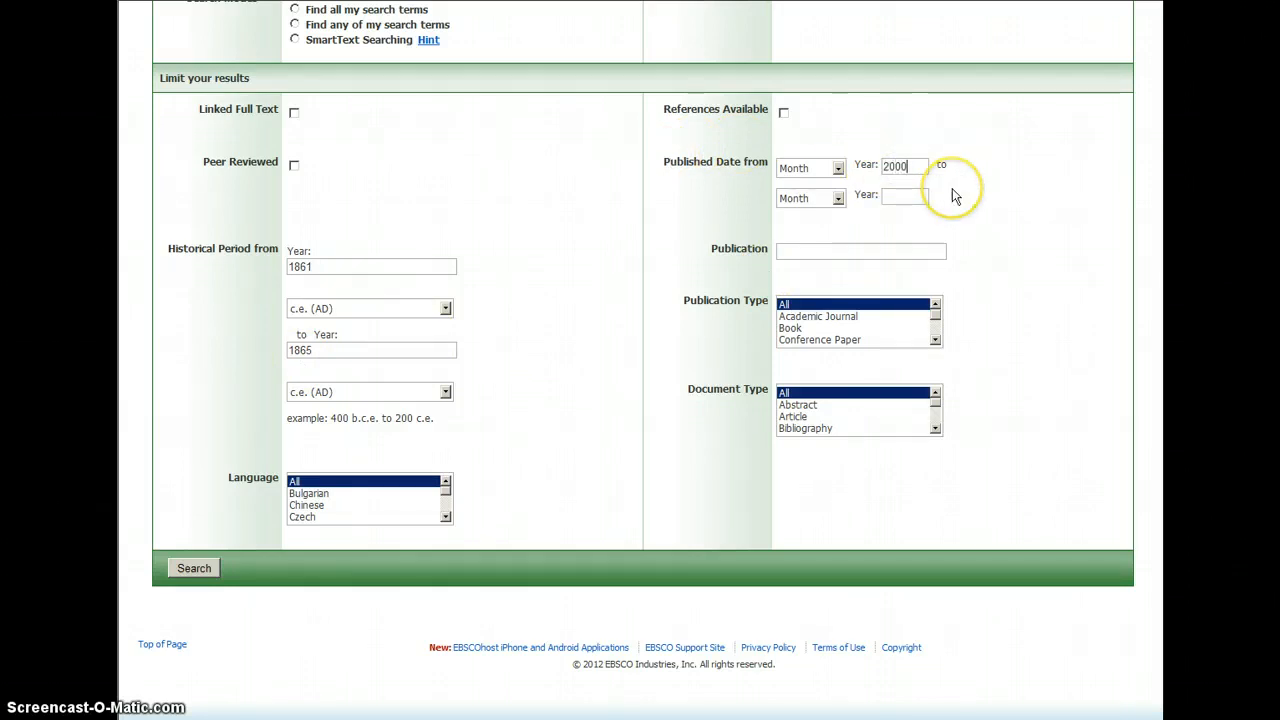
left_click(810, 197)
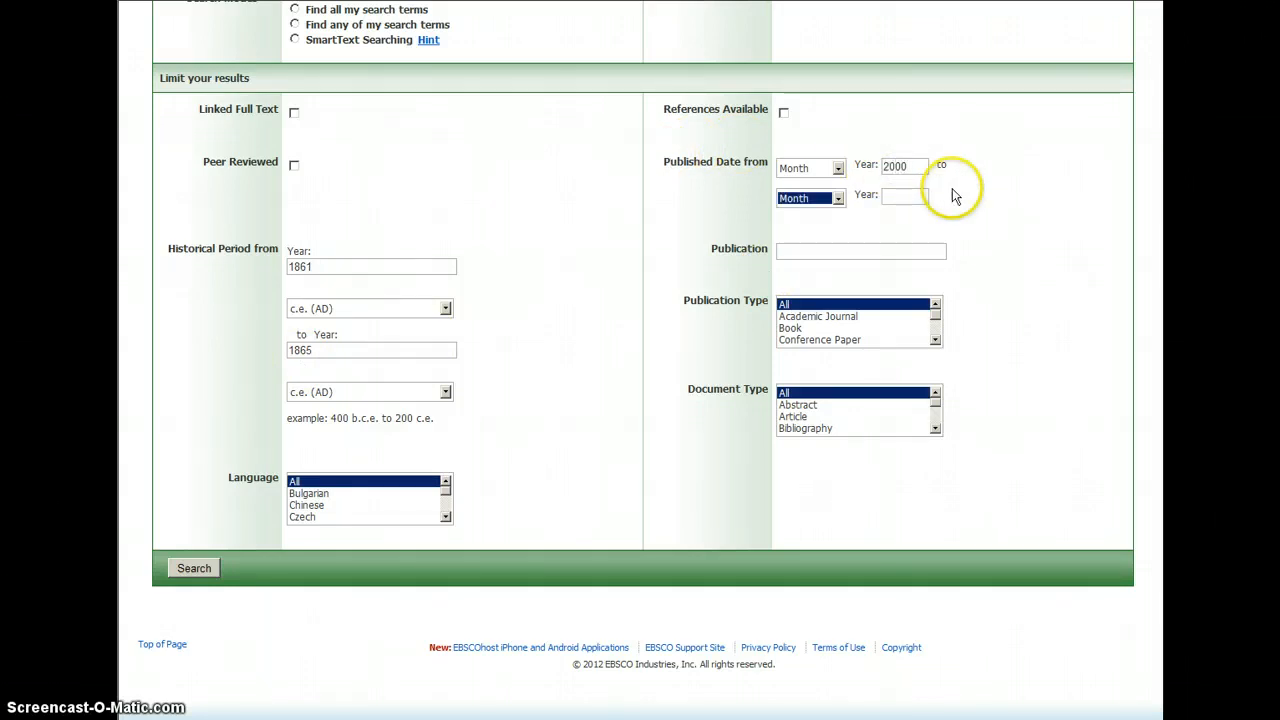
type("20")
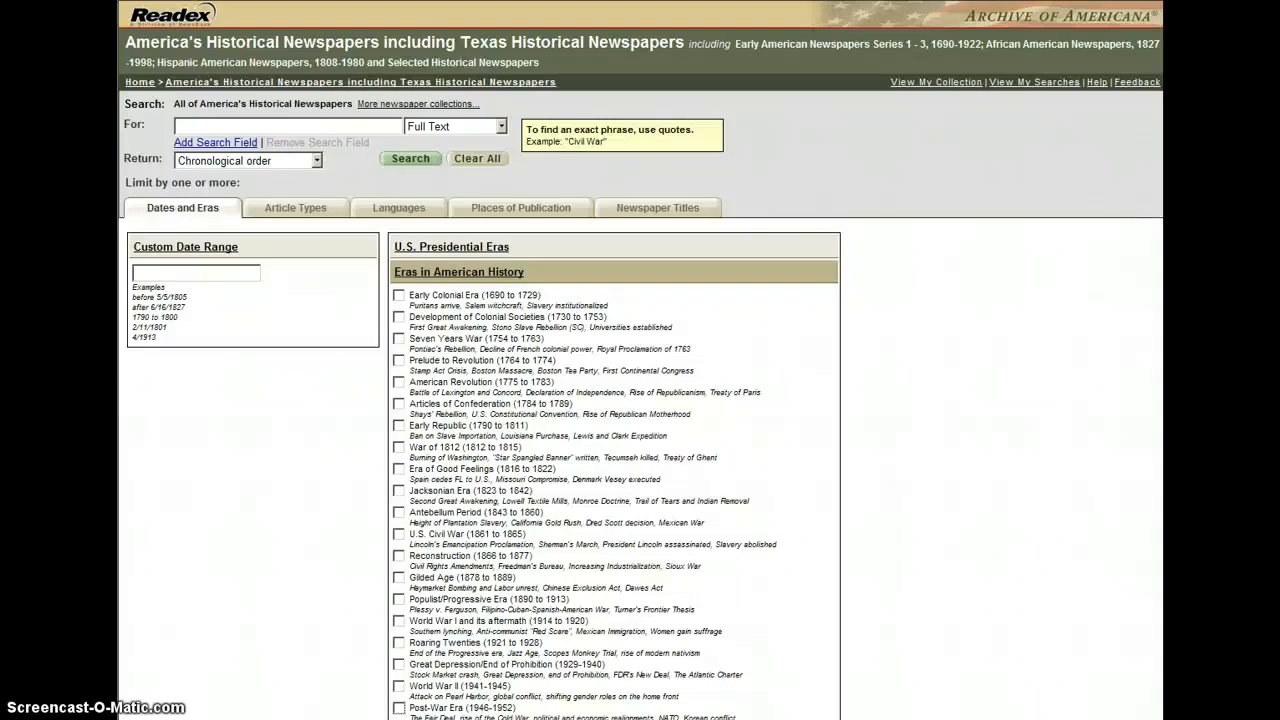
mouse_move(898, 160)
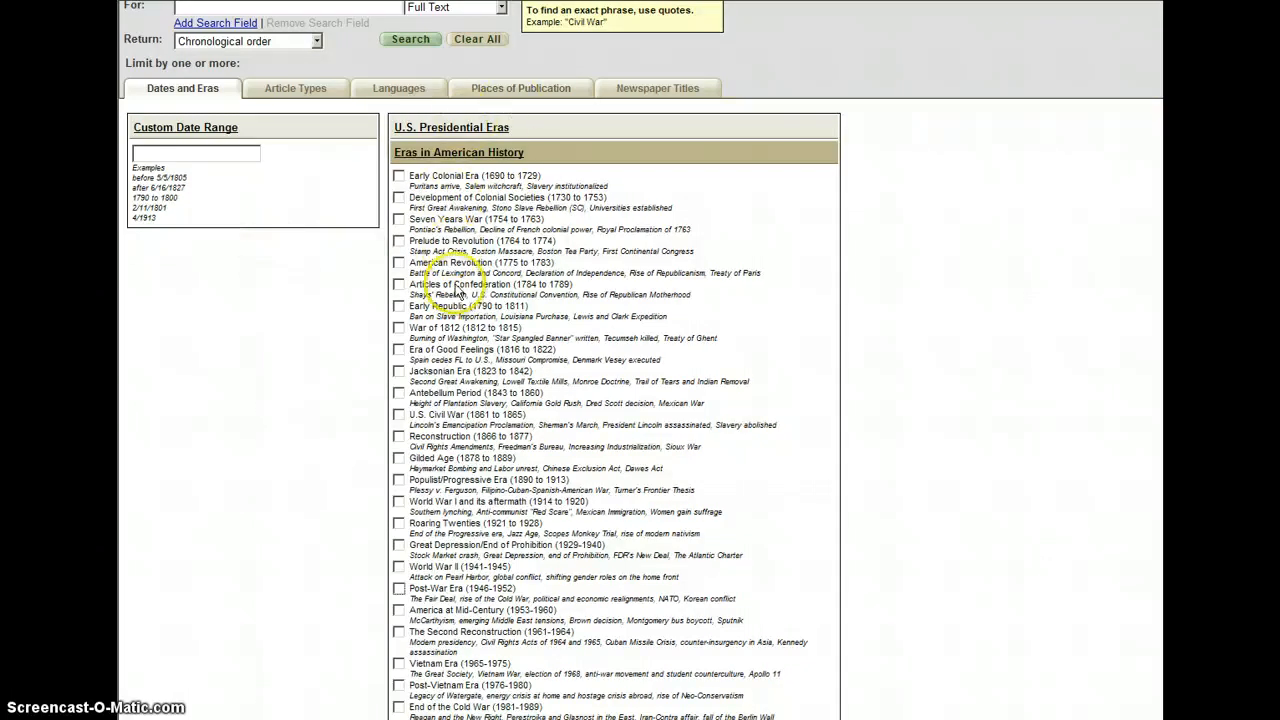
mouse_move(765, 250)
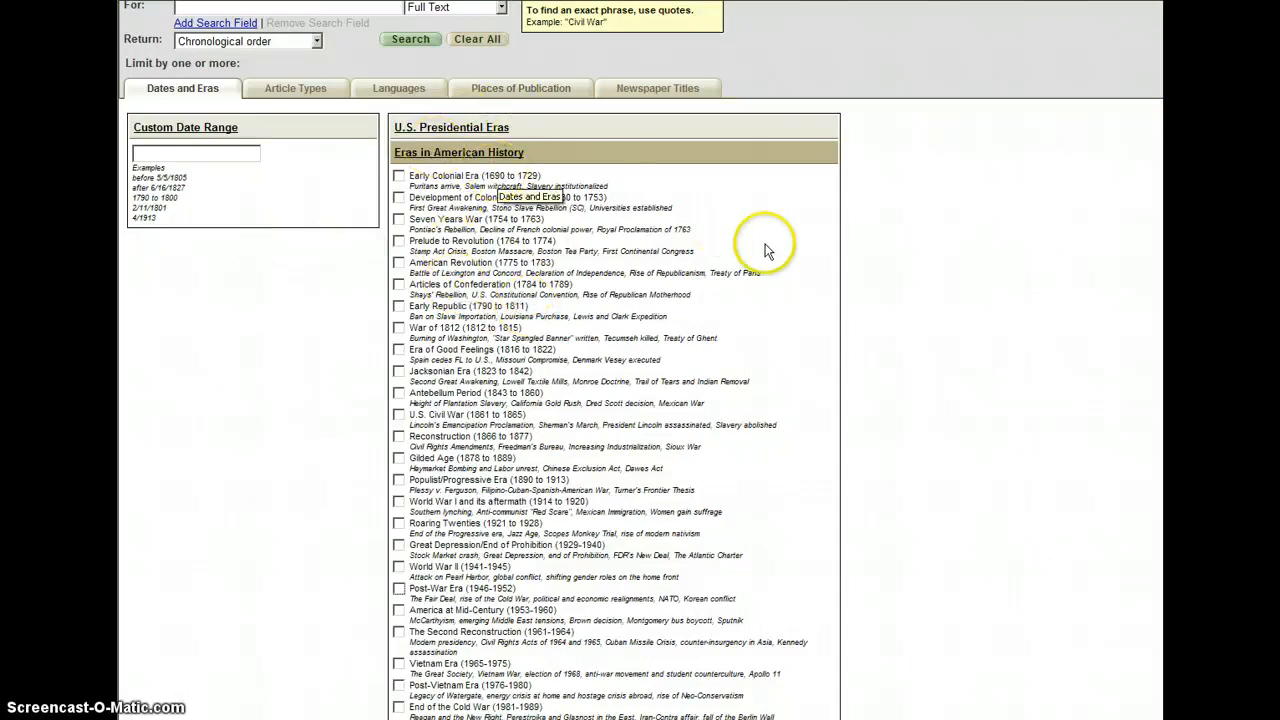
scroll("down", 3)
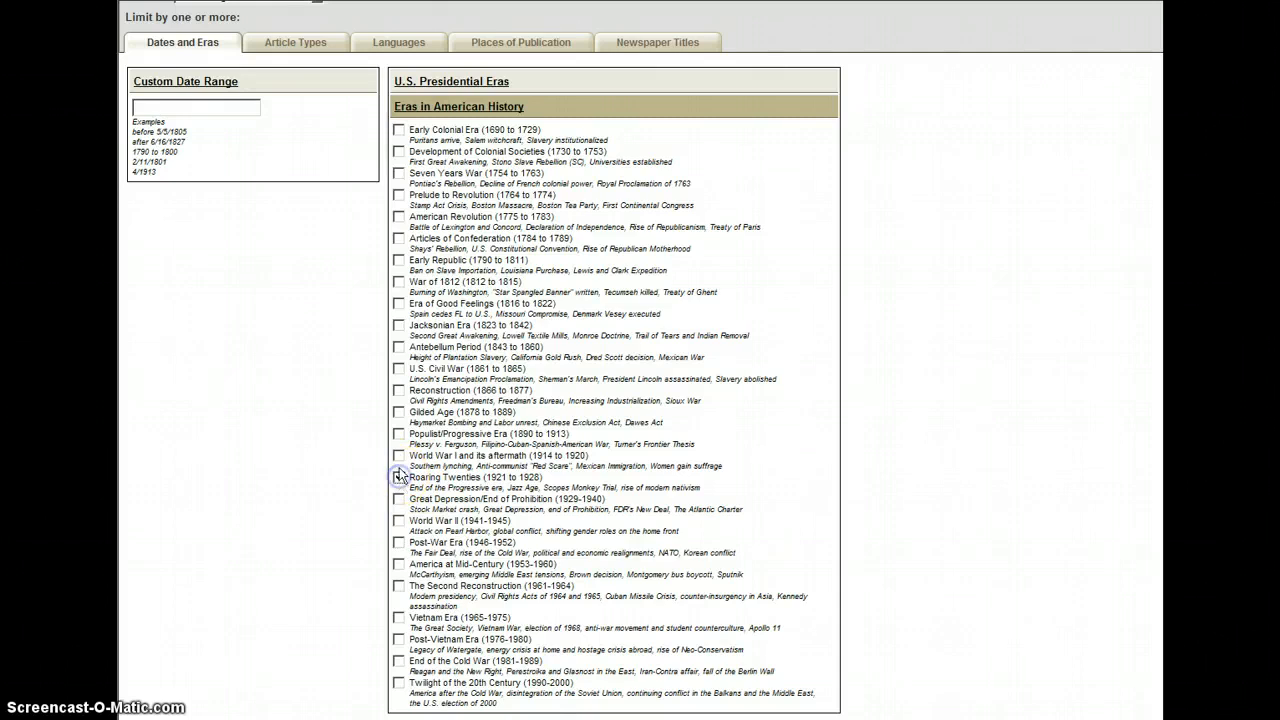
left_click(399, 499)
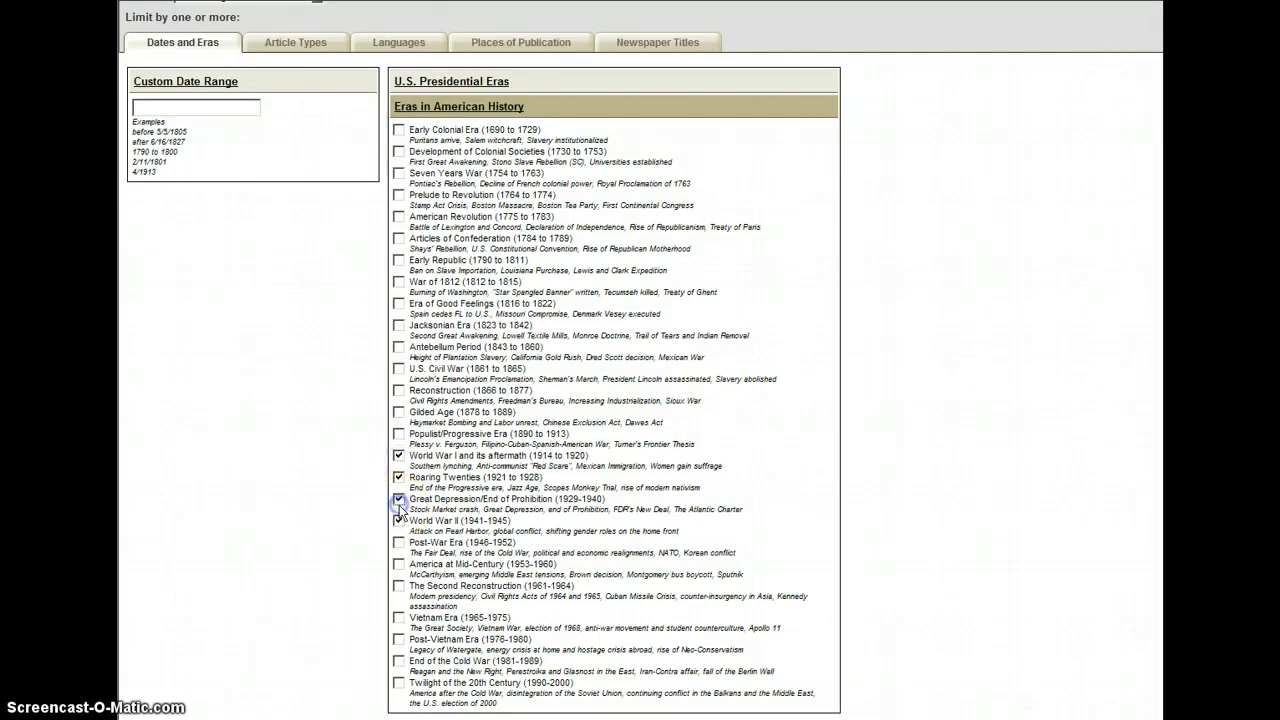
left_click(399, 498)
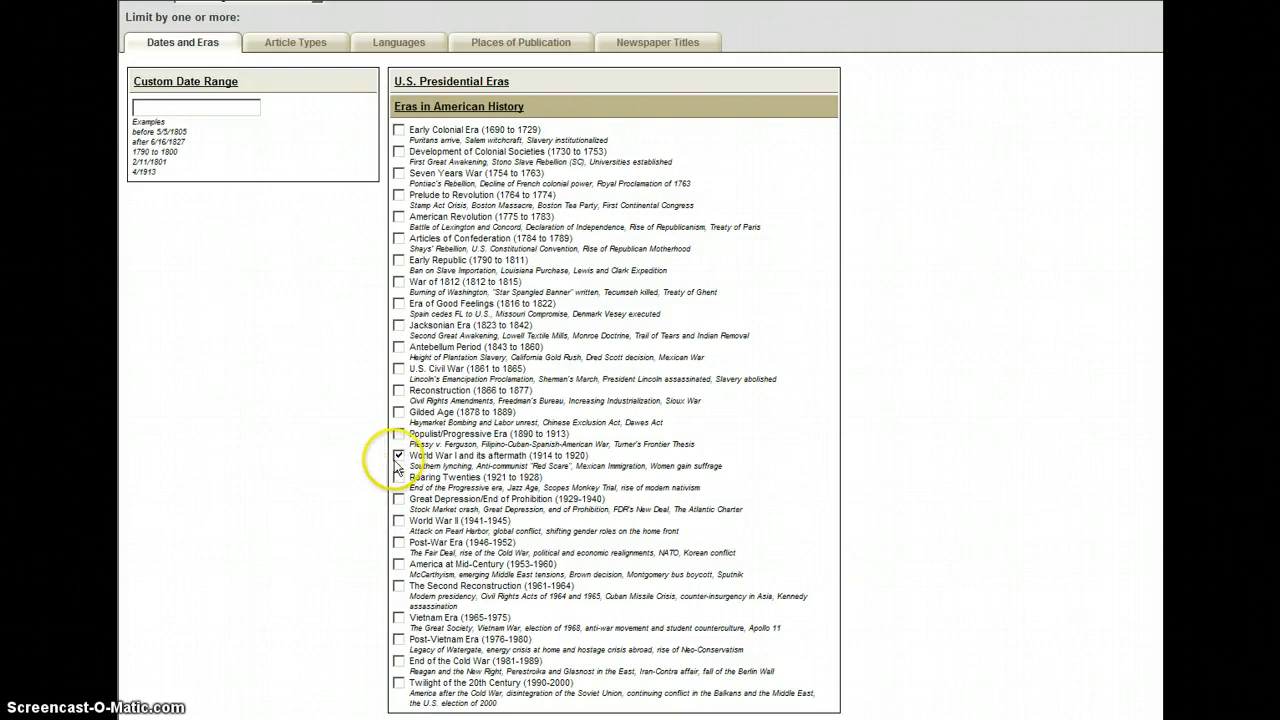
left_click(399, 455)
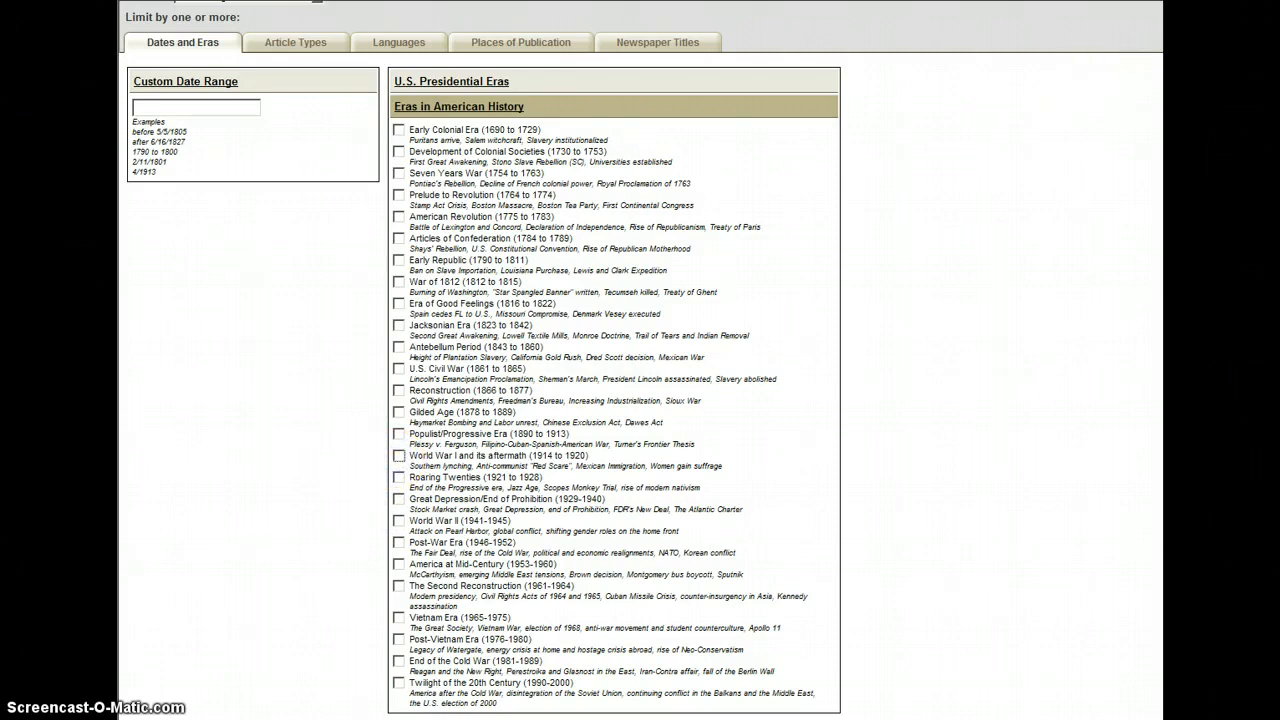
scroll("up", 3)
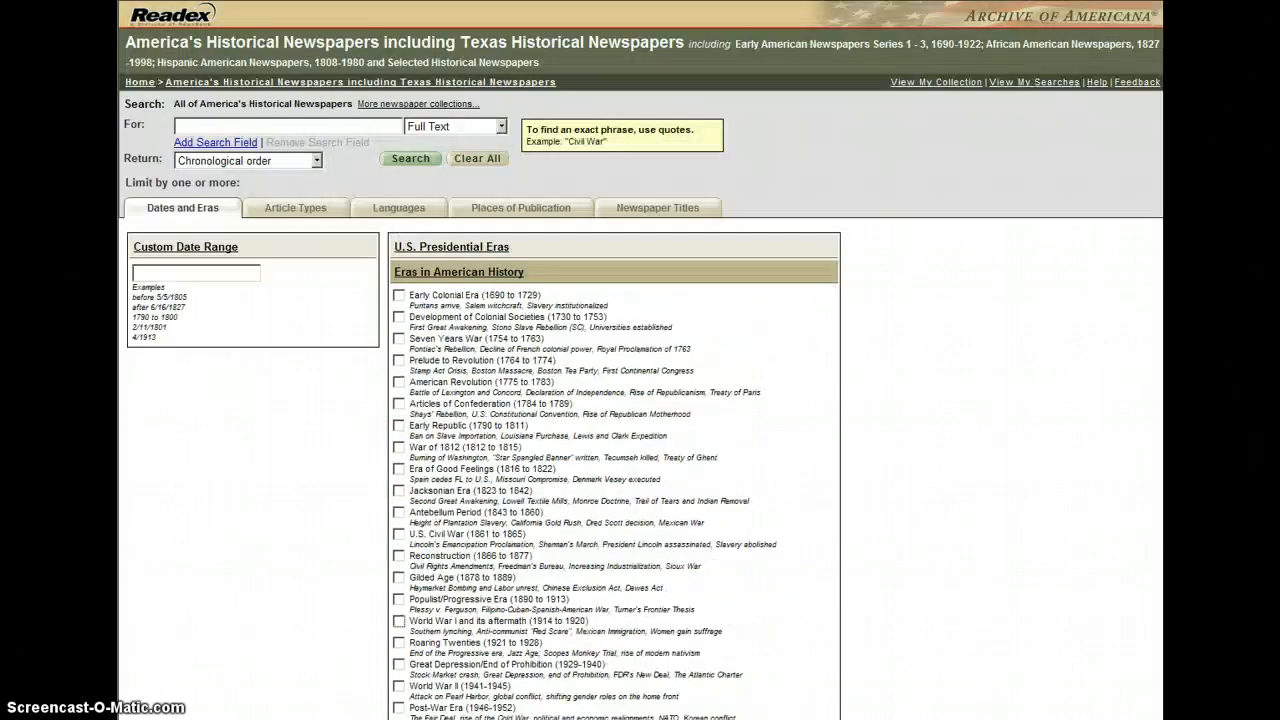